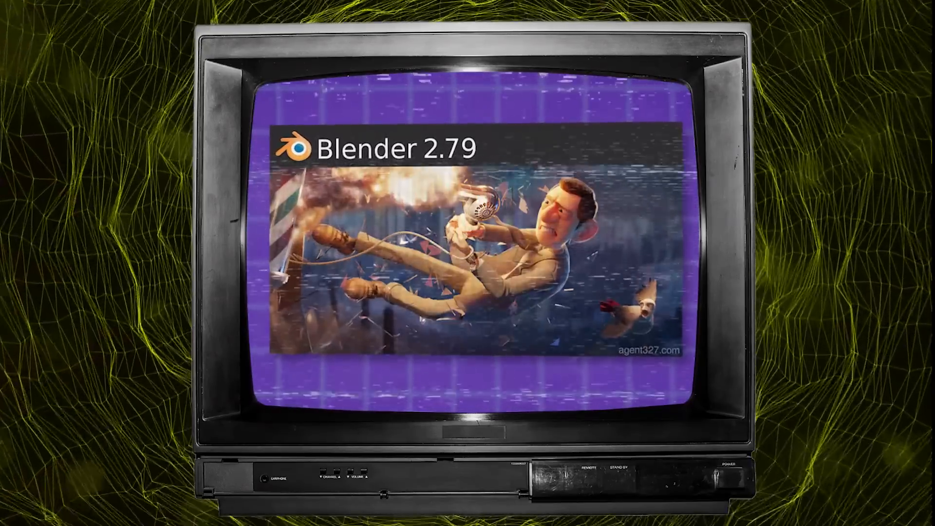
{"action": "left_click", "coordinate": [840, 449]}
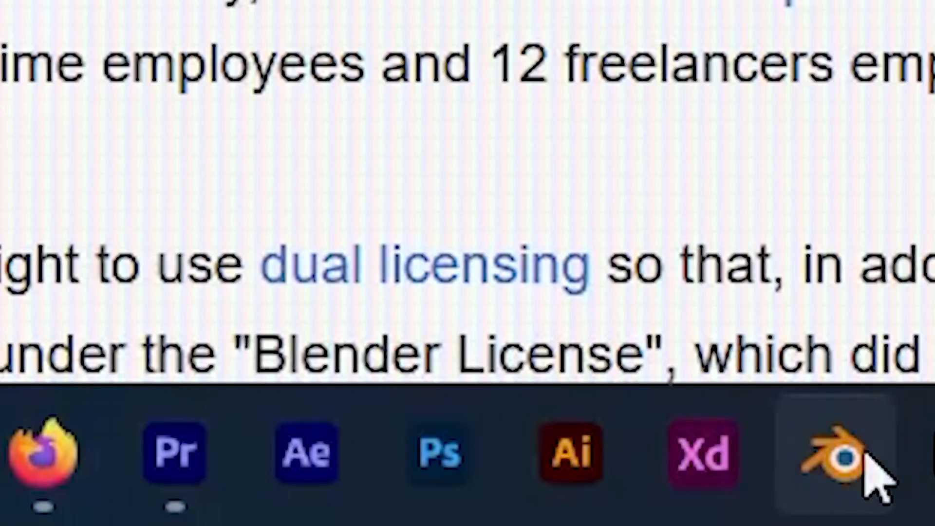